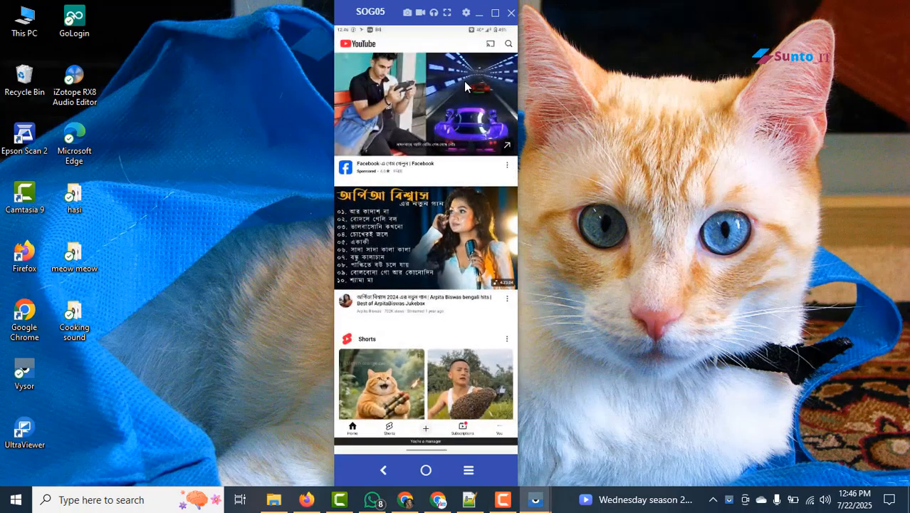
Step: Back out of YouTube and launch the Play Store on the mirrored phone
left_click(383, 470)
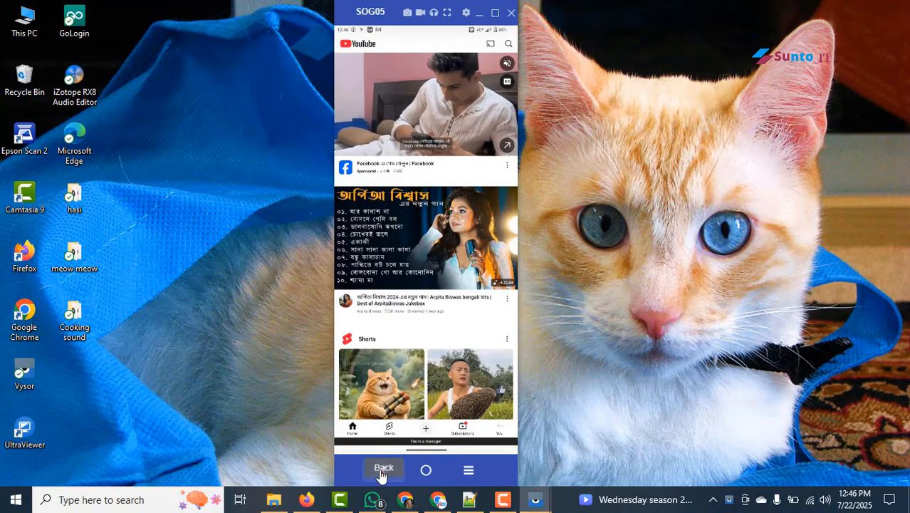
left_click(383, 469)
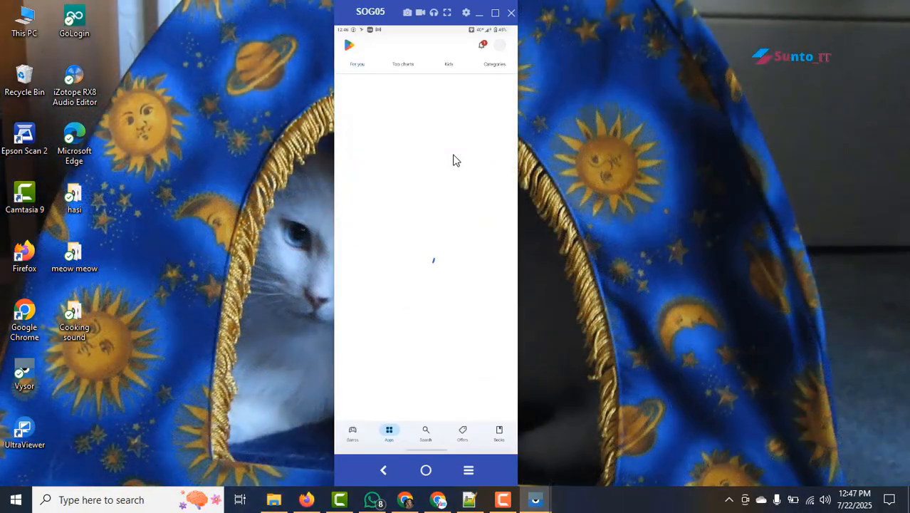
Step: Tap the Play Store profile avatar and retry the dropped mirroring connection
left_click(500, 44)
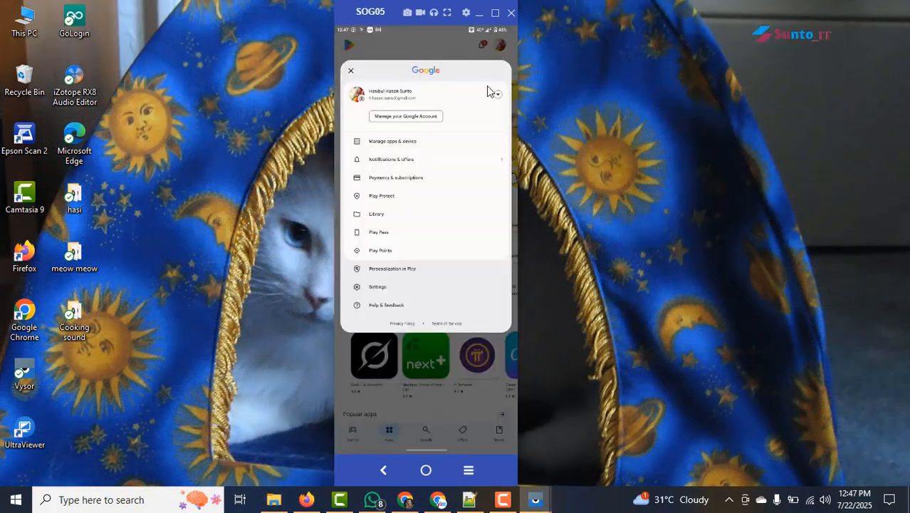
mouse_move(463, 239)
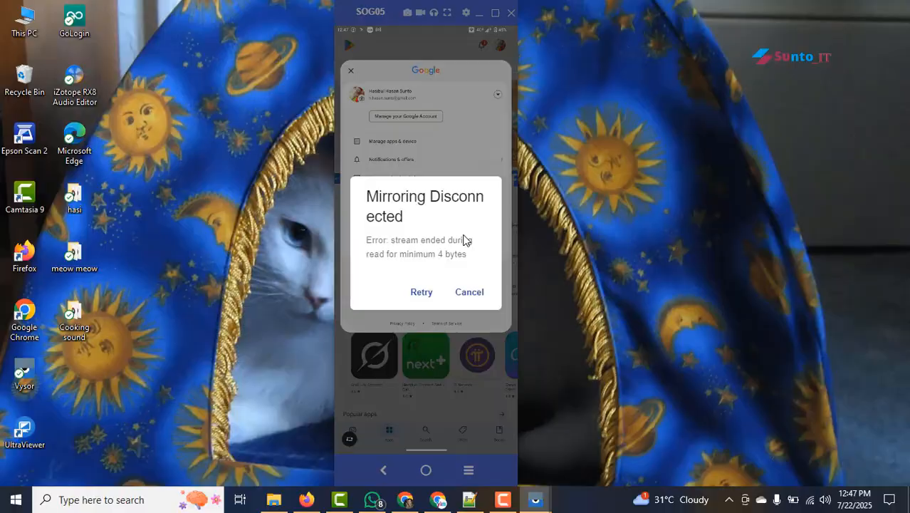
left_click(422, 292)
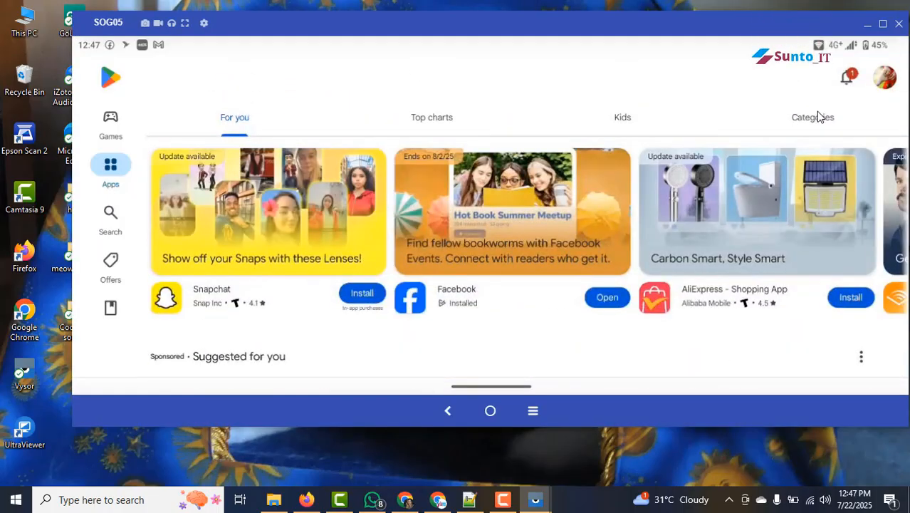
Step: Go through the Play Store account menu to Add another account, reaching Google sign-in
left_click(883, 77)
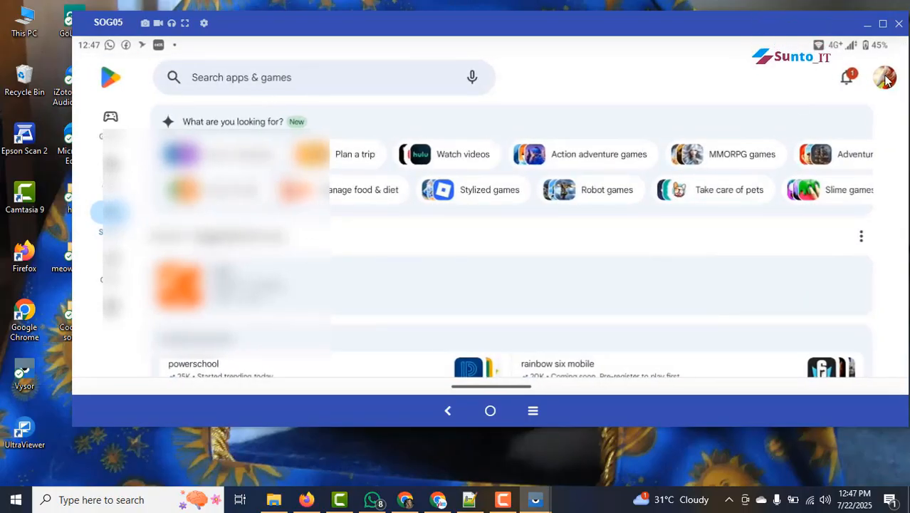
left_click(884, 77)
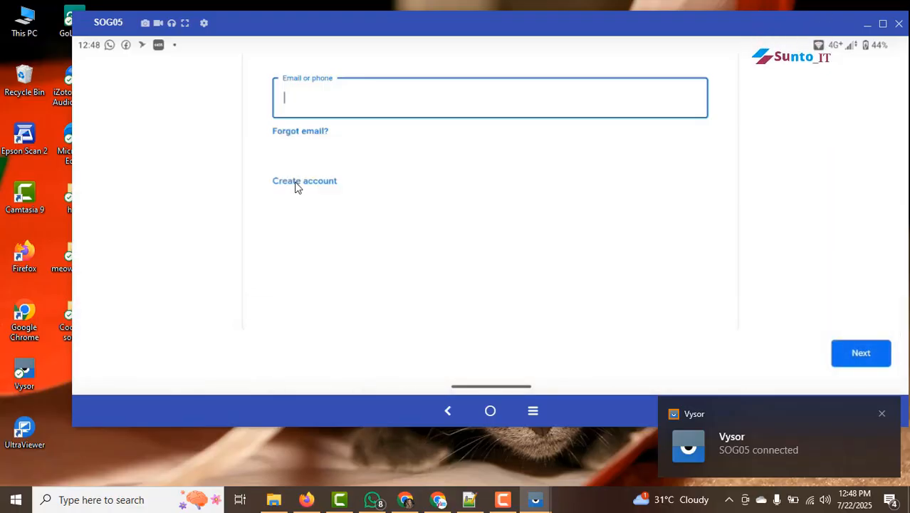
Step: Create a new account with first name 'tyweysvsujadb' and last name 'wehyyurf', then continue
left_click(305, 179)
type("s")
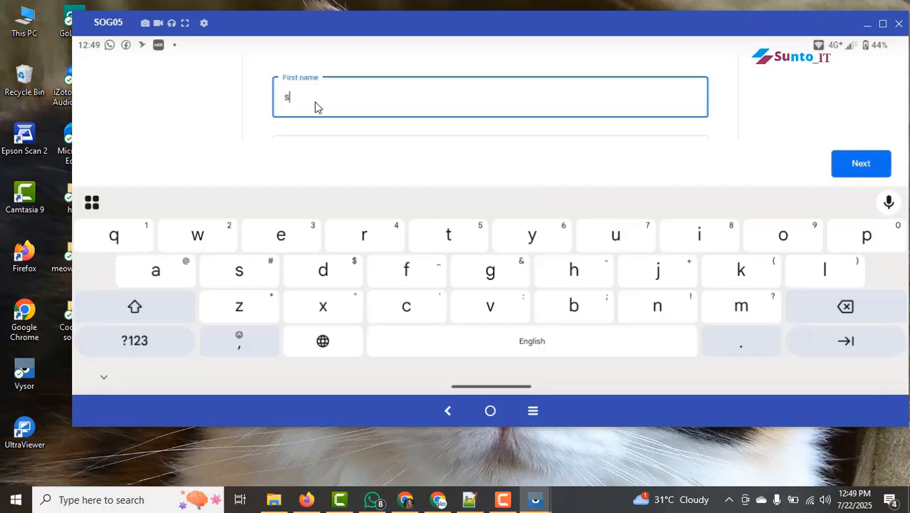
type("tyweysvsujadb")
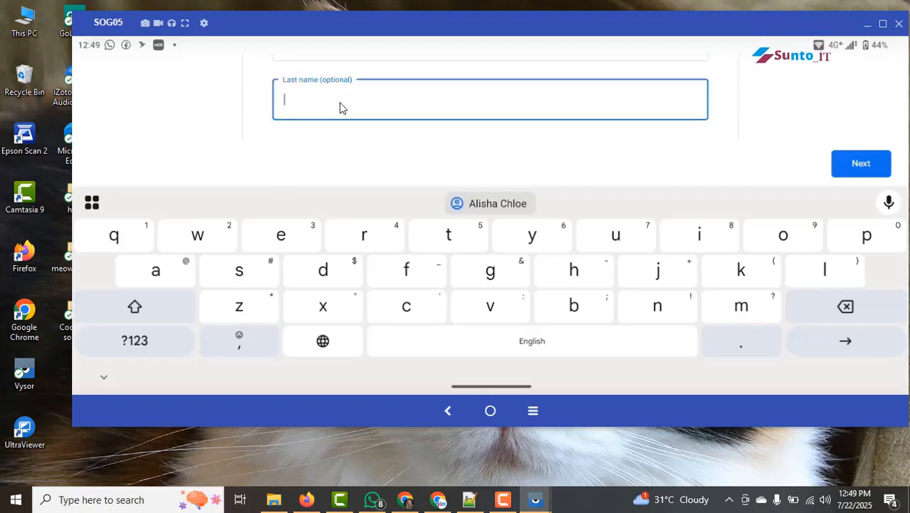
type("wehyyurf")
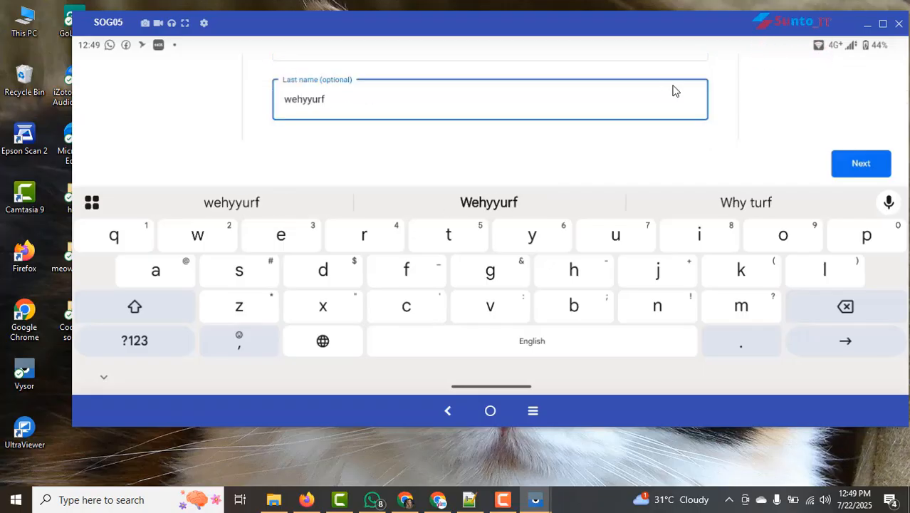
left_click(860, 162)
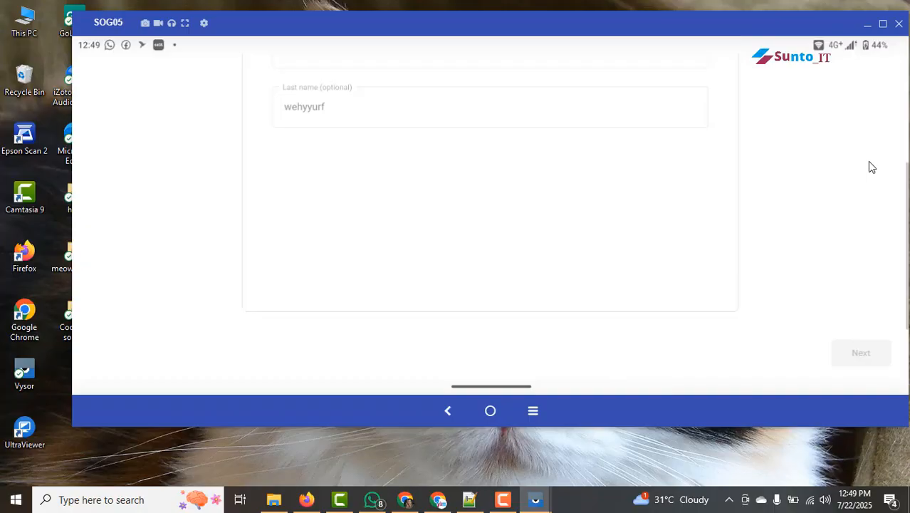
Step: Enter the birthday, set gender to Custom referred to as Male, and continue to the Gmail address step
left_click(342, 225)
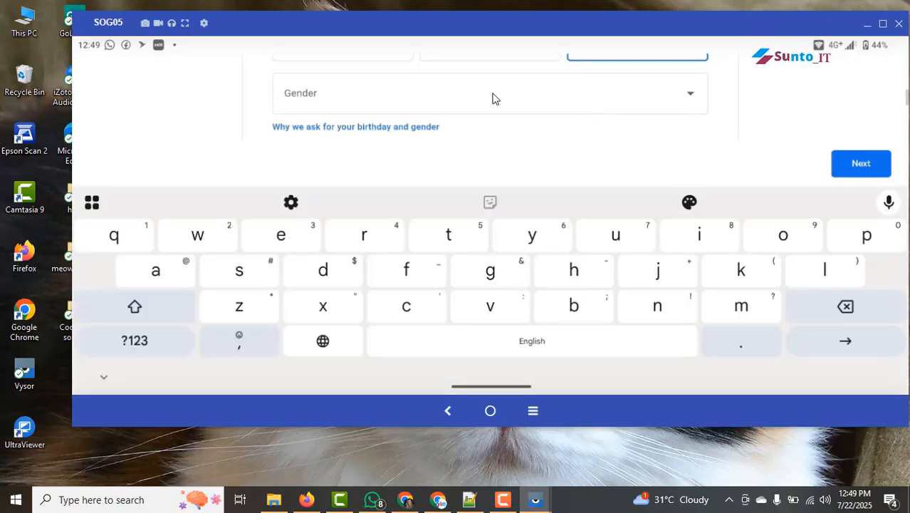
left_click(490, 94)
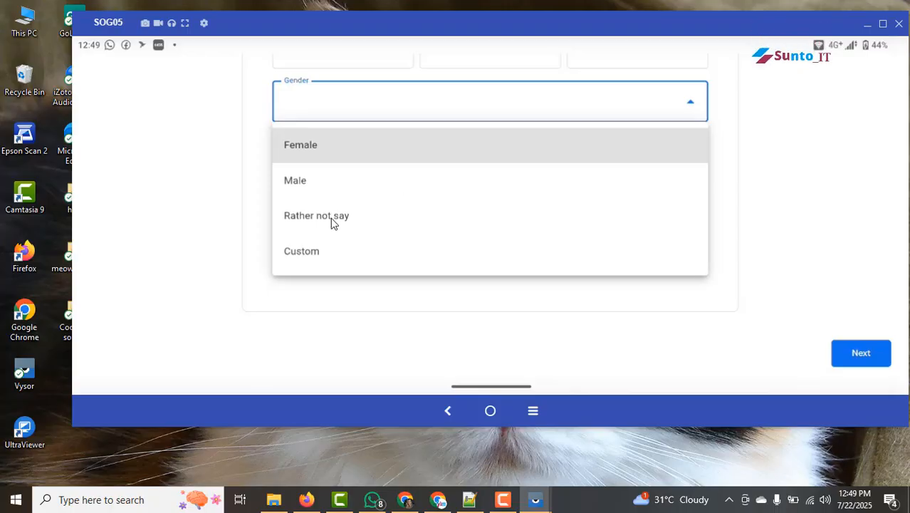
left_click(302, 251)
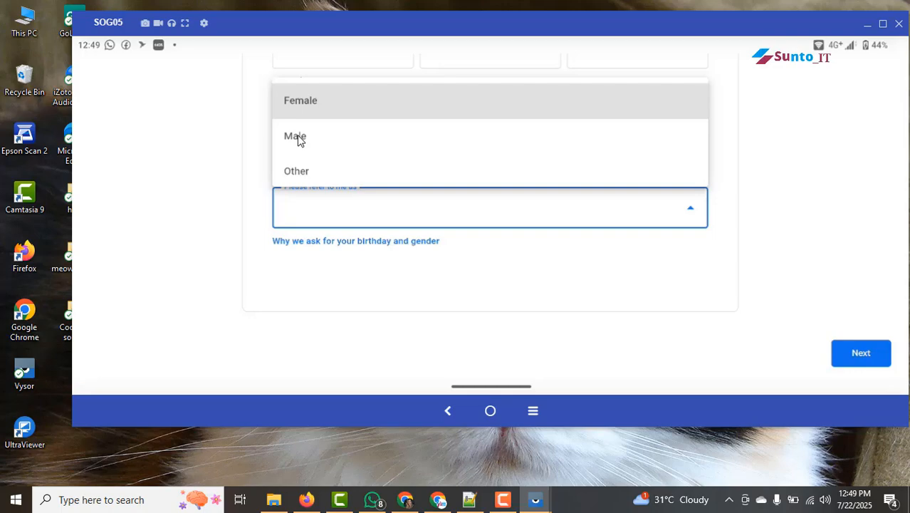
left_click(295, 135)
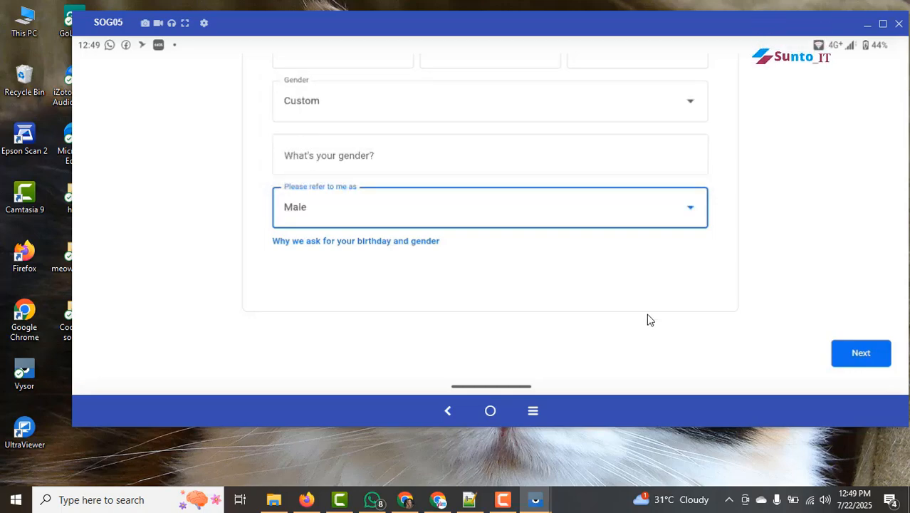
left_click(490, 154)
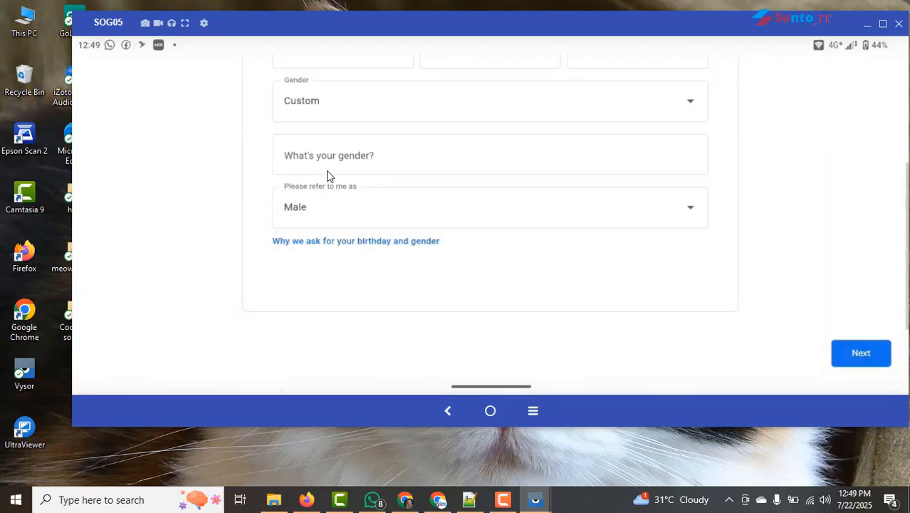
left_click(860, 353)
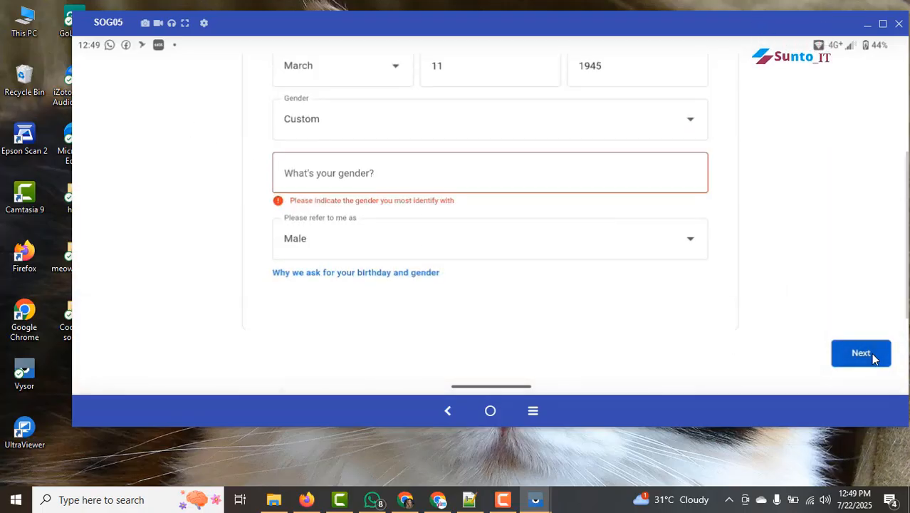
left_click(860, 353)
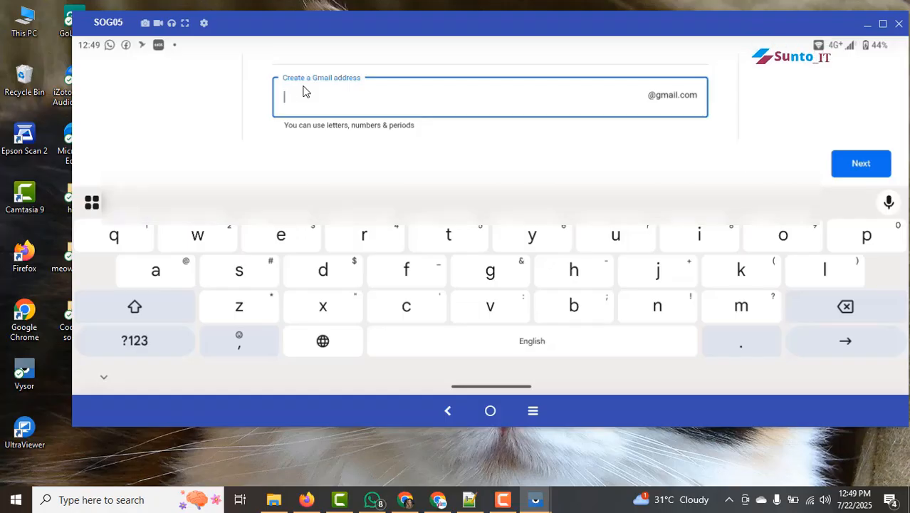
Step: Enter a Gmail address and a visible password for the account, then continue
left_click(860, 163)
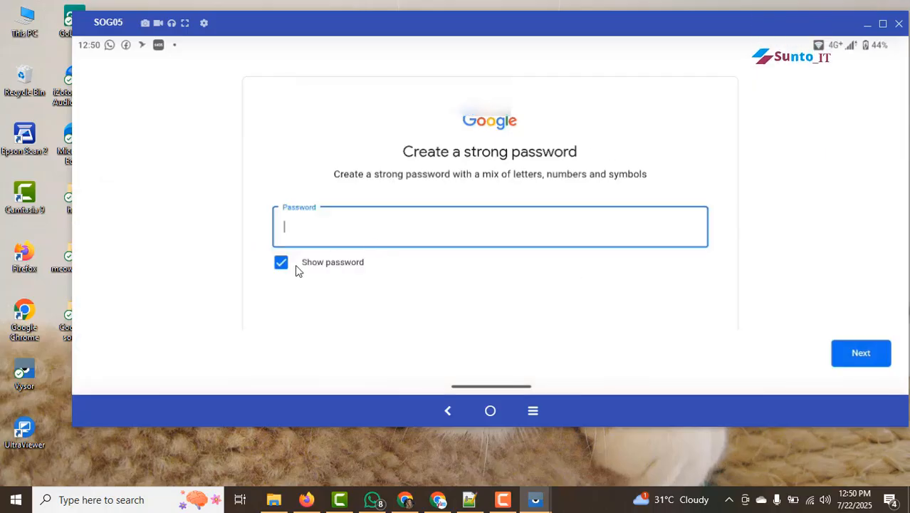
left_click(281, 262)
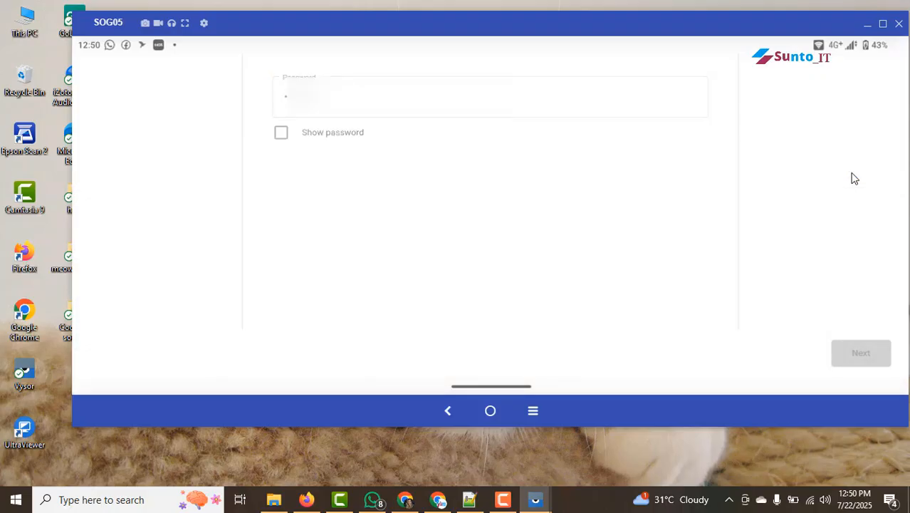
left_click(860, 353)
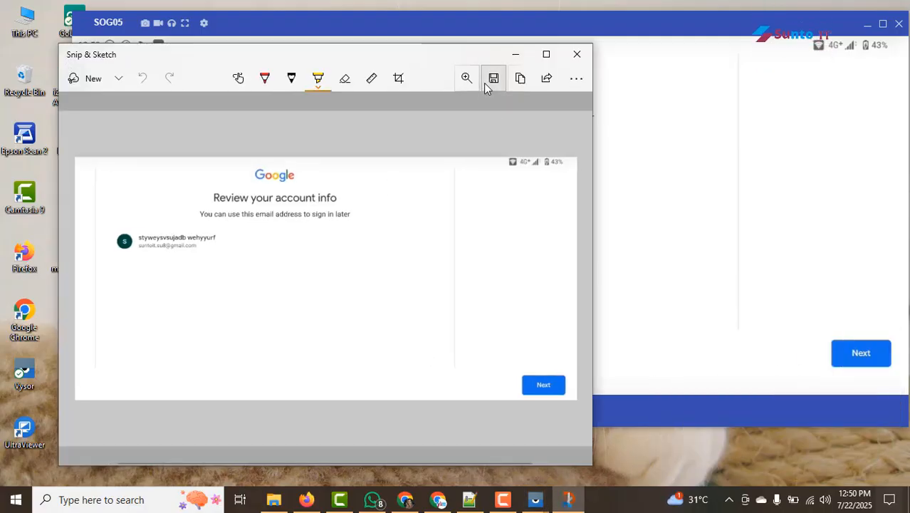
Step: Save the Snip & Sketch screenshot of the Review your account info page
left_click(495, 79)
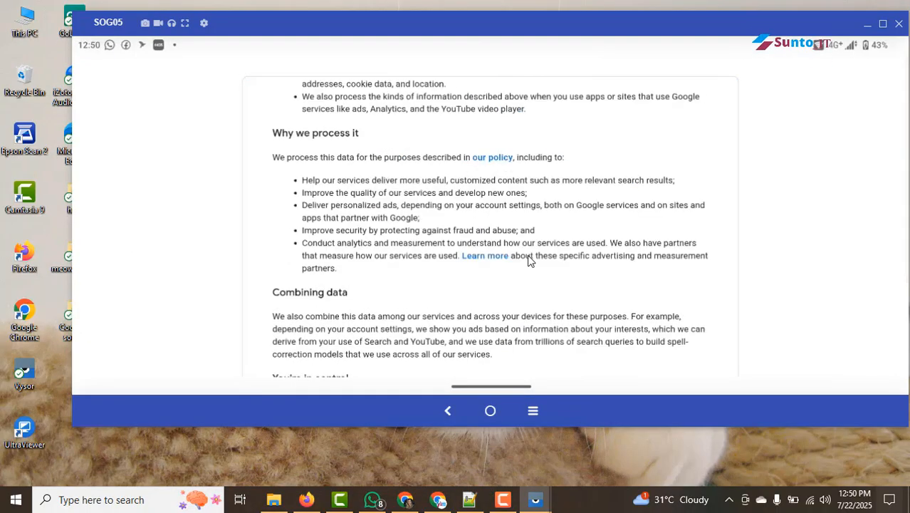
Step: Scroll through the privacy terms and tick 'Send me occasional reminders about these settings'
scroll("down", 3)
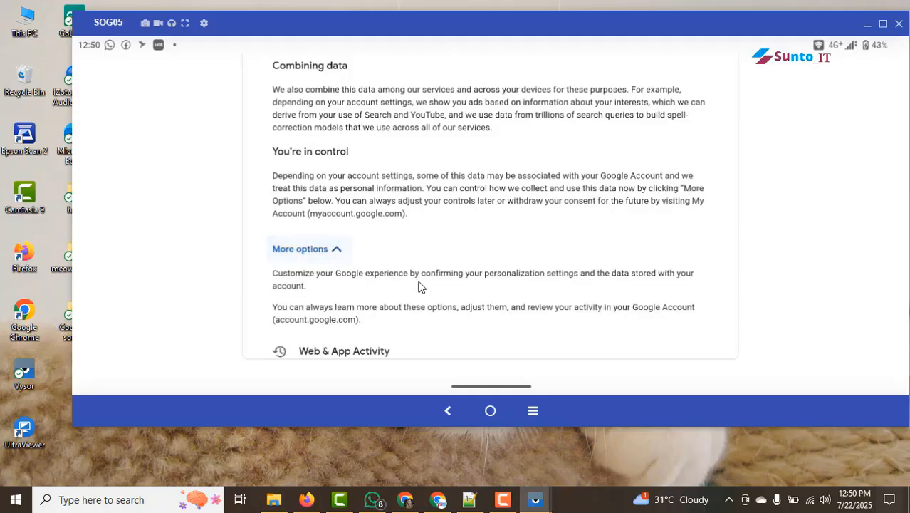
scroll("down", 3)
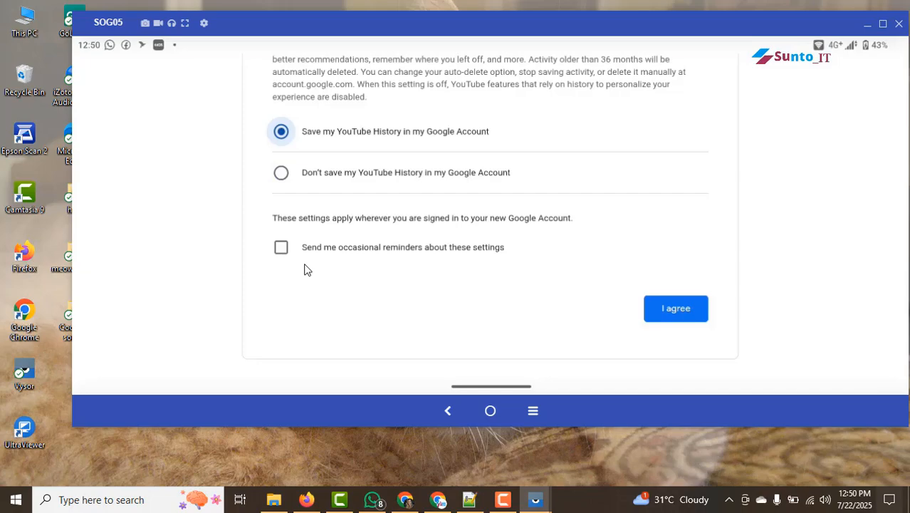
left_click(281, 248)
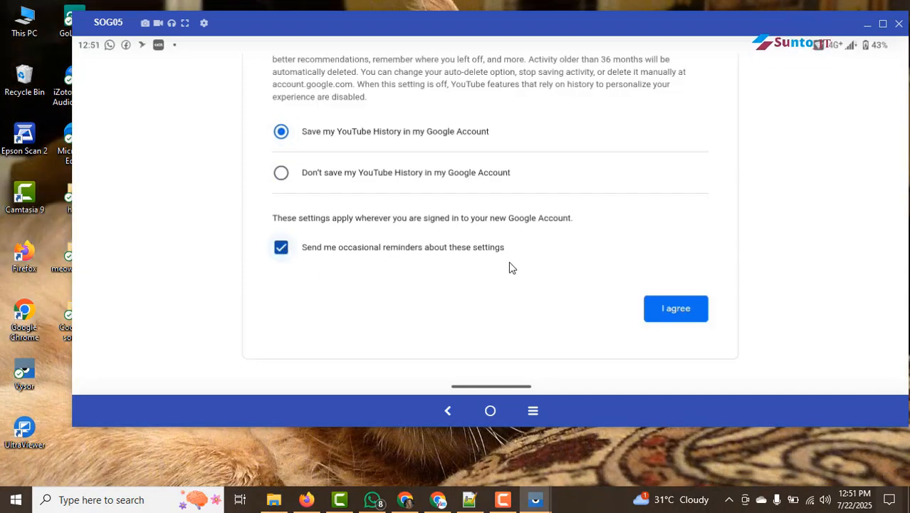
mouse_move(329, 259)
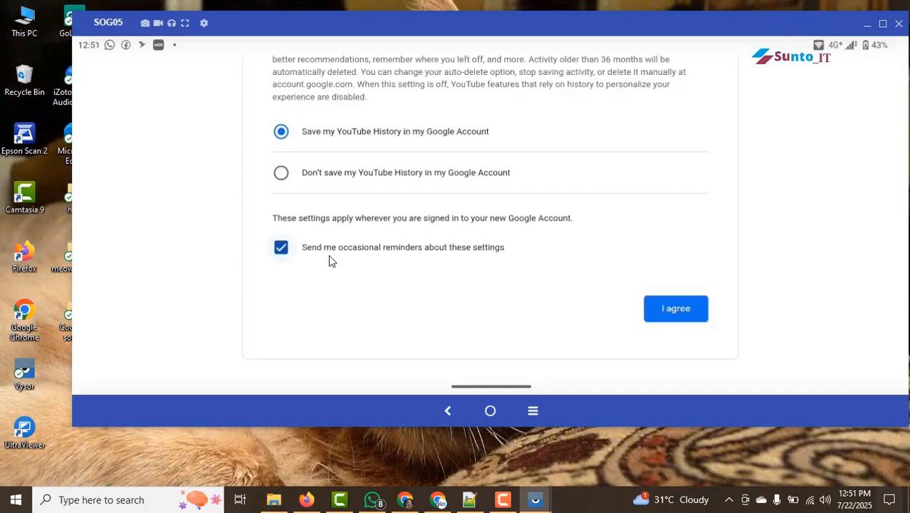
mouse_move(675, 307)
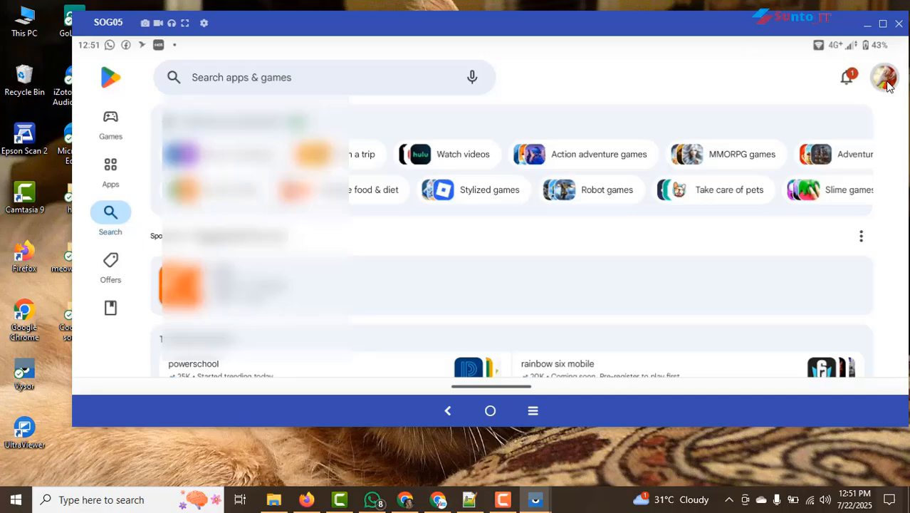
Step: From the Play Store profile avatar, accept the Google Play Terms of Service dialog
left_click(884, 77)
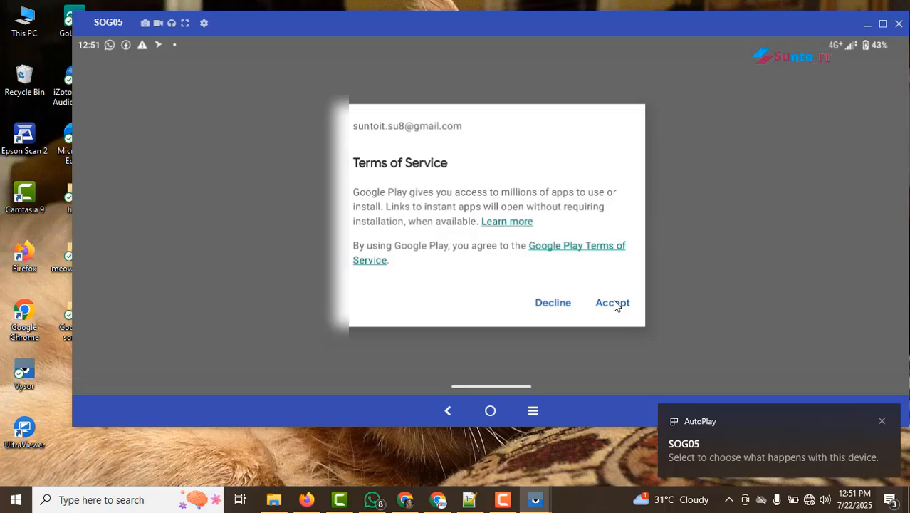
left_click(613, 302)
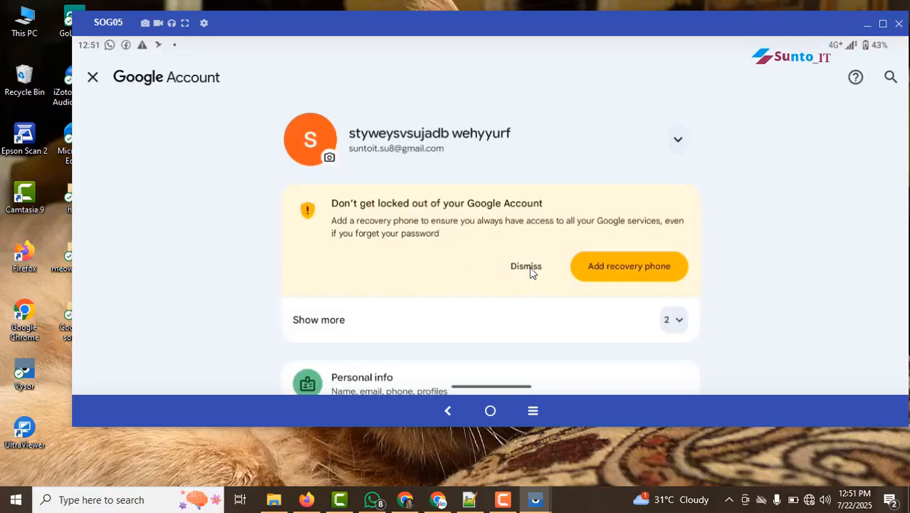
Step: Dismiss the 'Don't get locked out' recovery phone card on the Google Account page
left_click(526, 266)
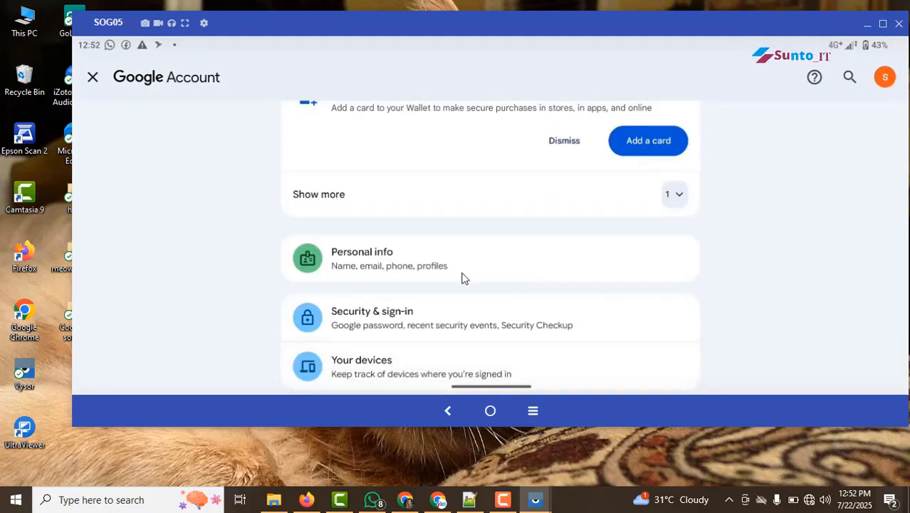
left_click(564, 141)
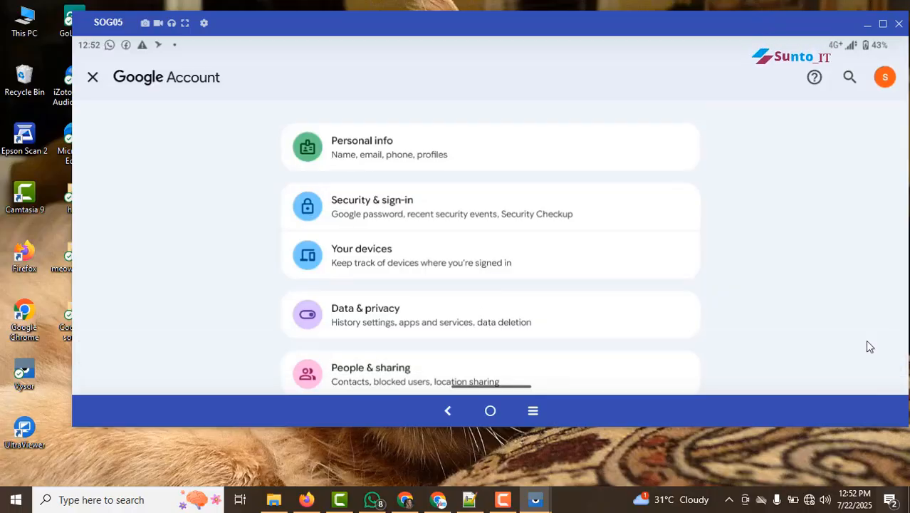
mouse_move(514, 197)
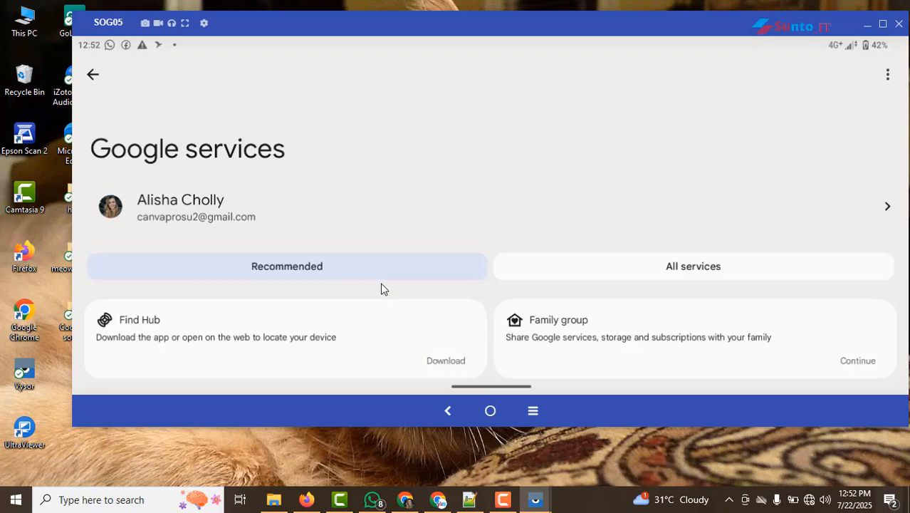
Step: From Google services' All services list, enter Location and switch Use location off
scroll("down", 3)
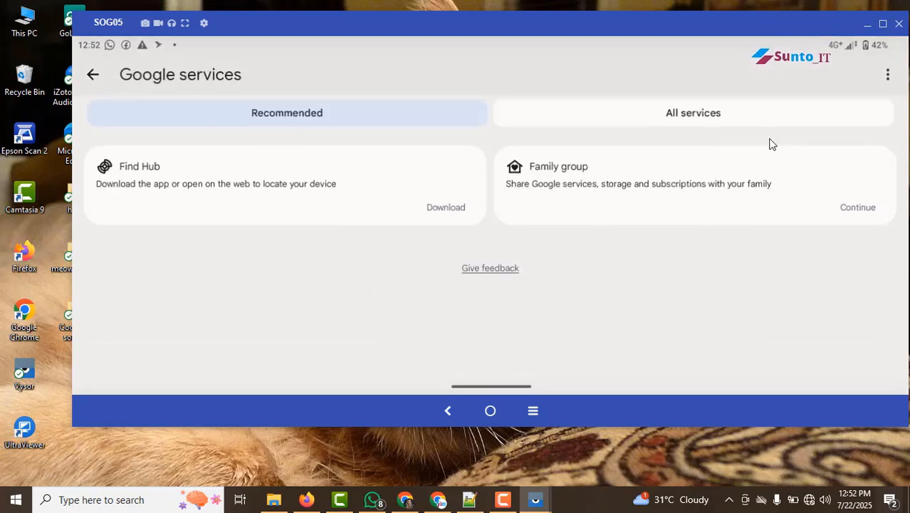
left_click(887, 74)
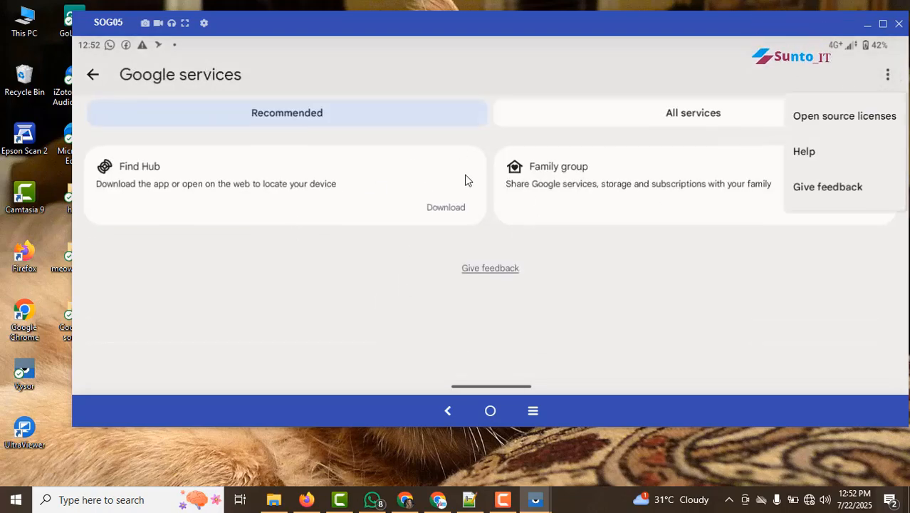
left_click(692, 113)
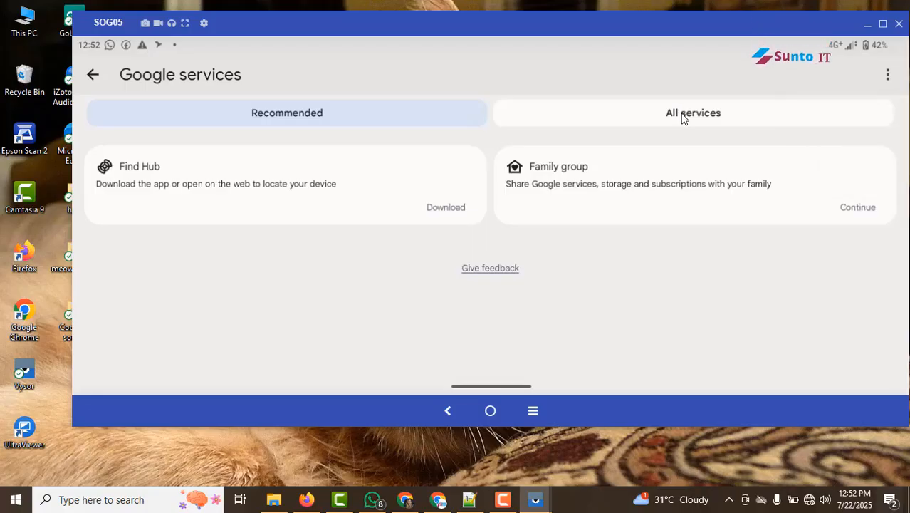
left_click(692, 112)
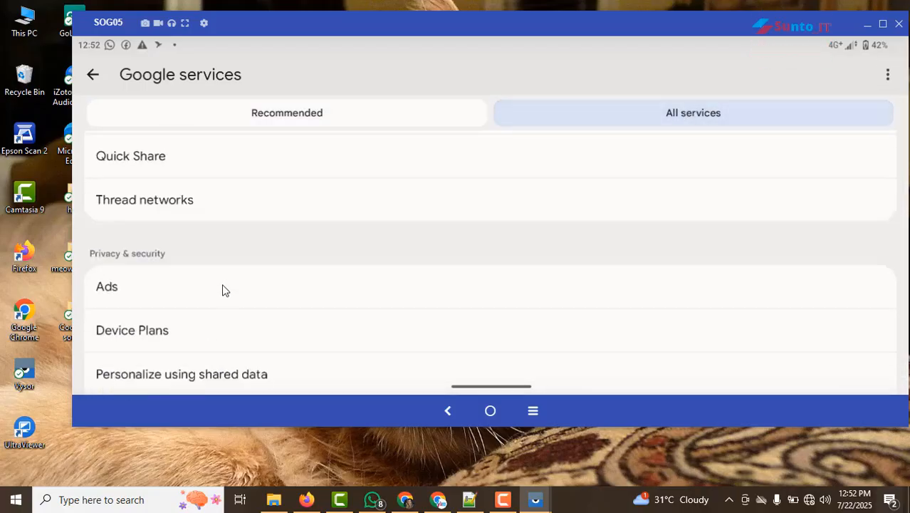
left_click(93, 74)
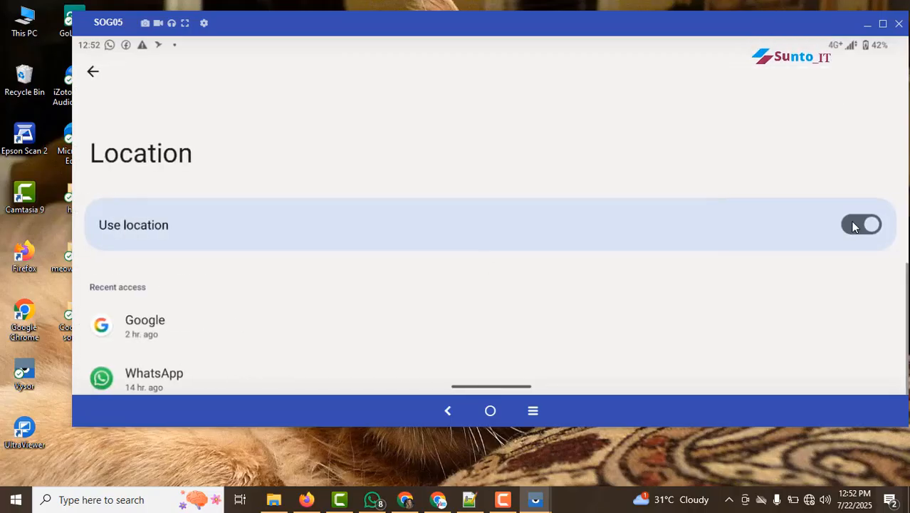
left_click(862, 225)
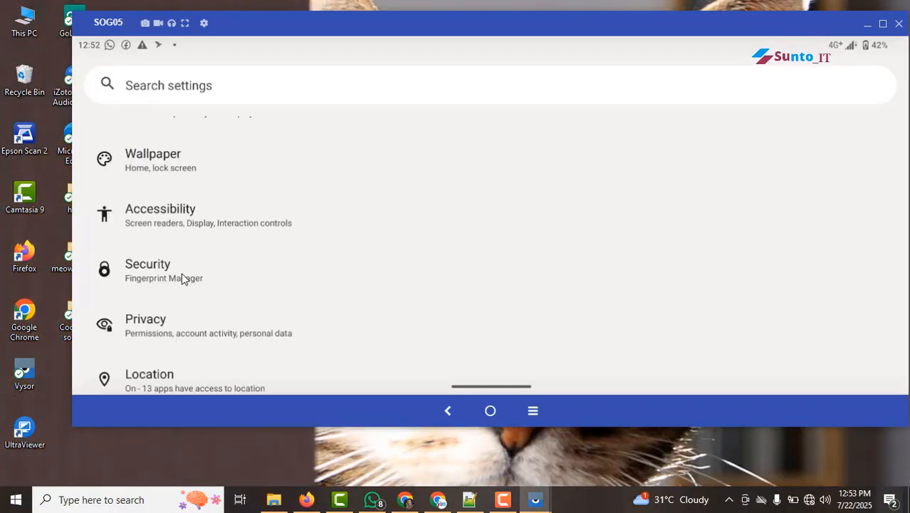
Step: In Security > Find Hub, switch off 'Allow device to be located' and back out to Settings
left_click(163, 269)
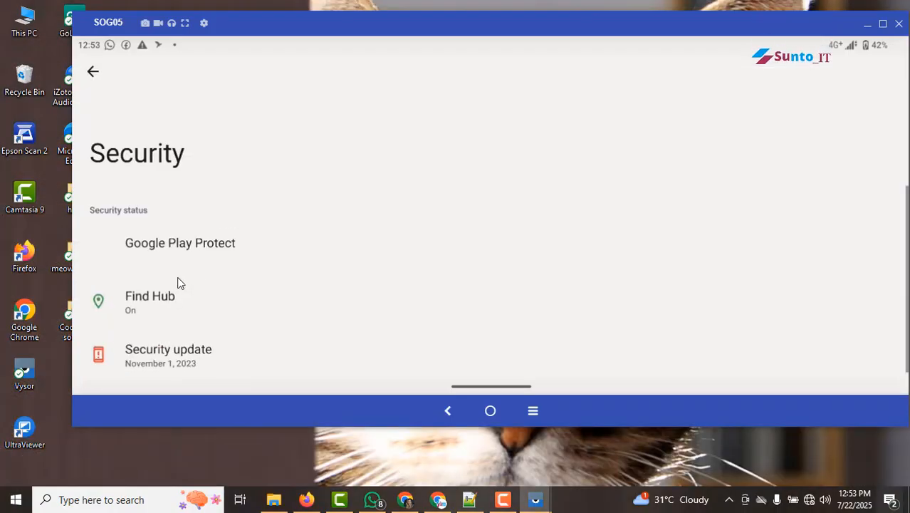
left_click(93, 71)
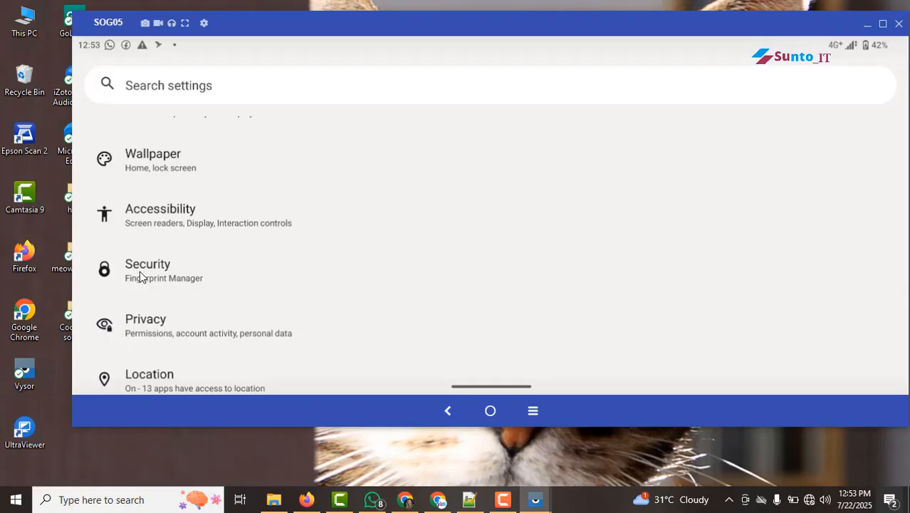
left_click(148, 271)
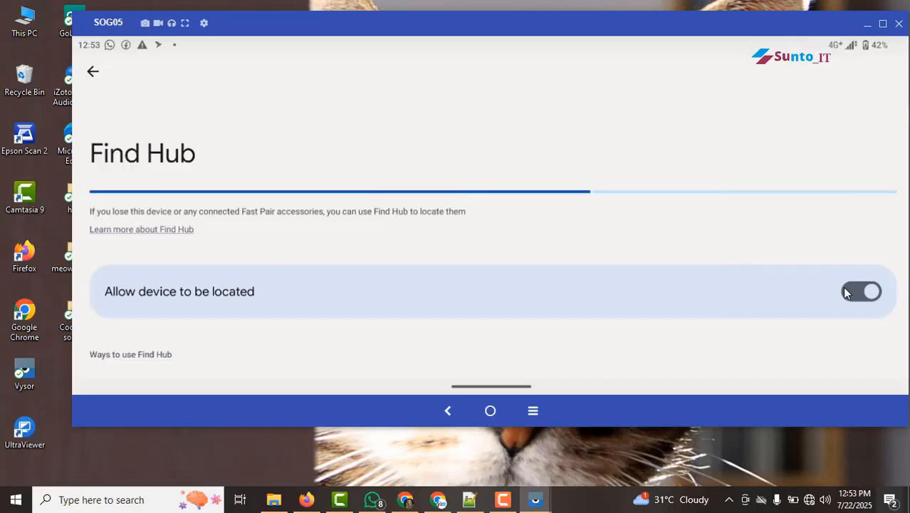
left_click(862, 290)
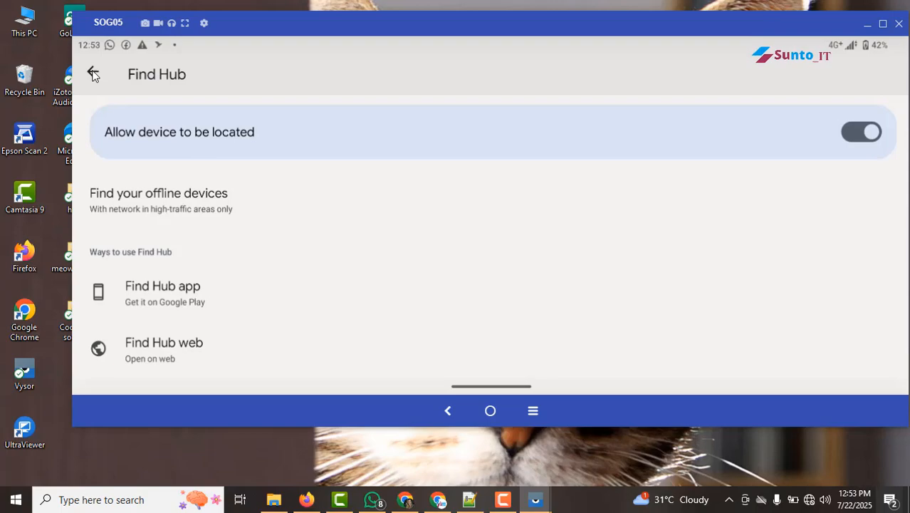
left_click(94, 74)
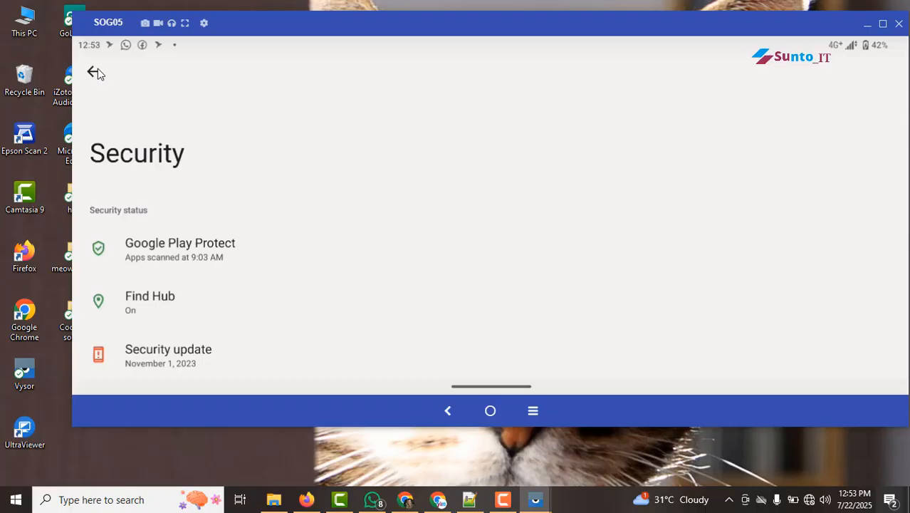
left_click(96, 72)
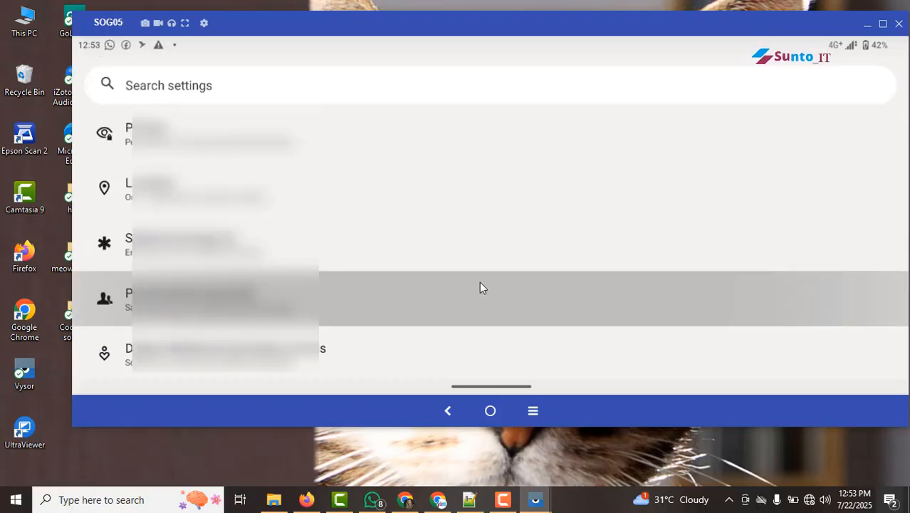
Step: Exit Settings to the Android home screen with the app grid
left_click(214, 298)
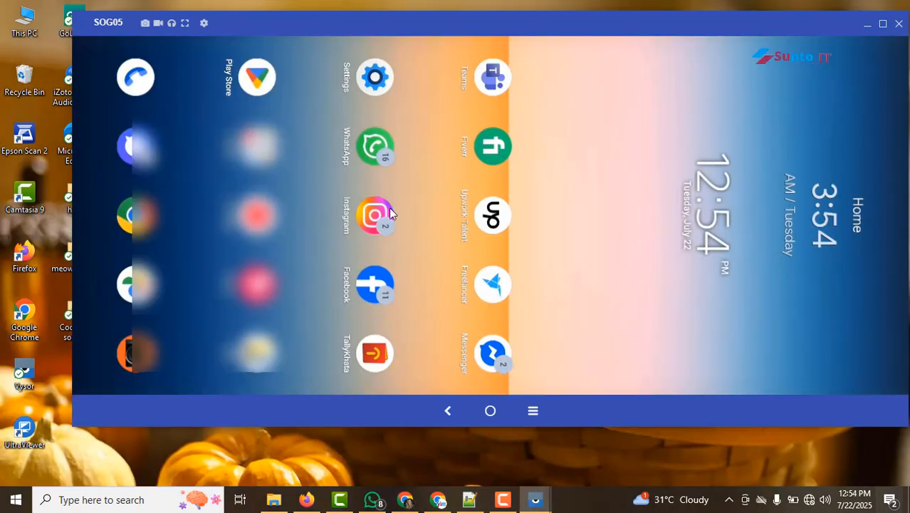
Step: In Play Store, leave the Browsec page for the protonvpn results and scroll to VPN Proton
left_click(883, 22)
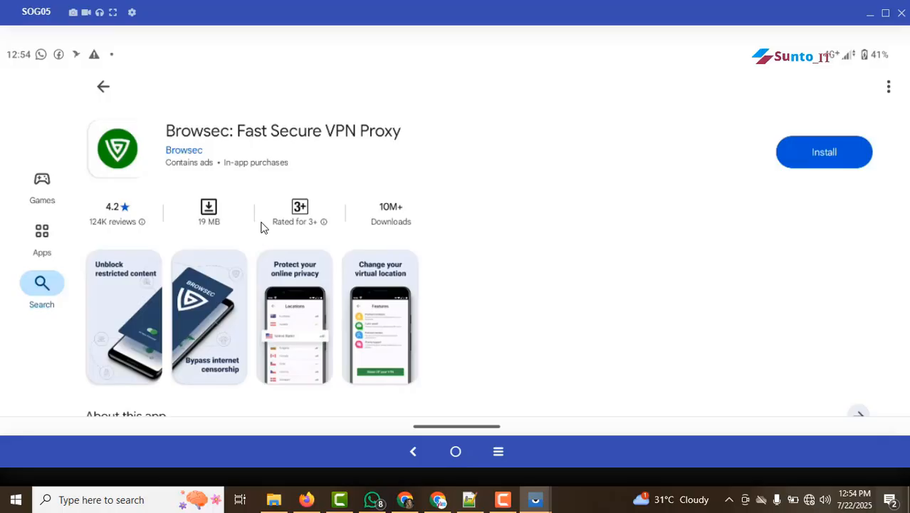
mouse_move(498, 146)
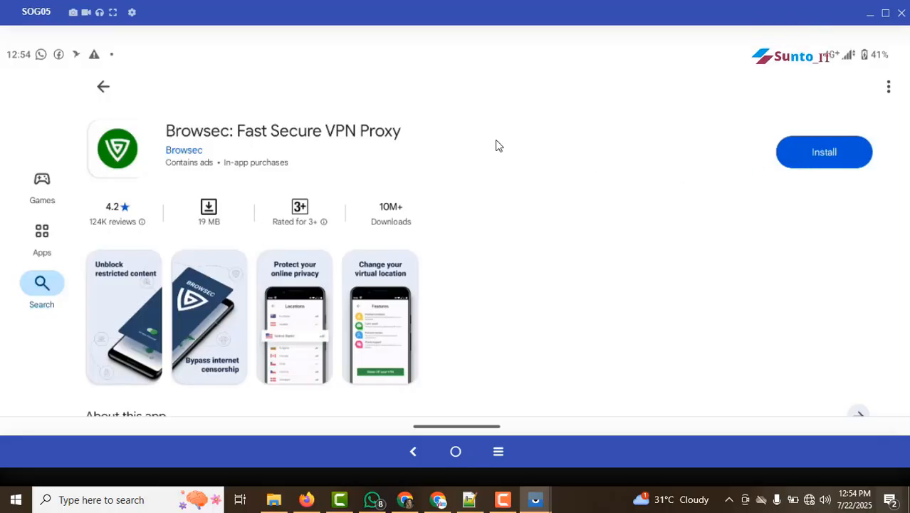
mouse_move(259, 176)
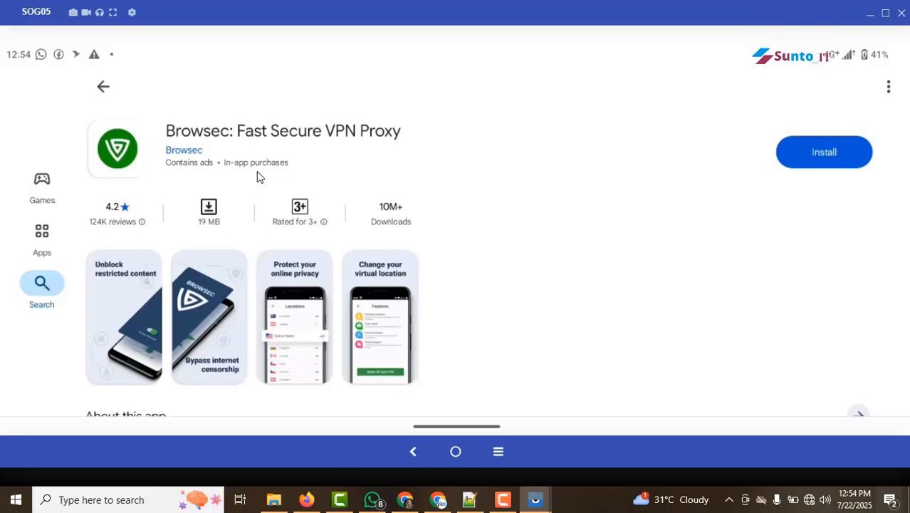
mouse_move(264, 180)
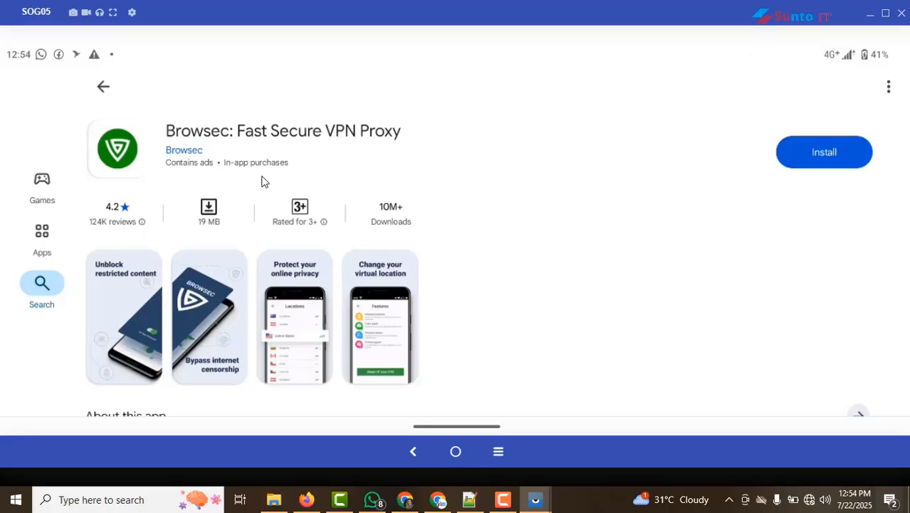
left_click(103, 86)
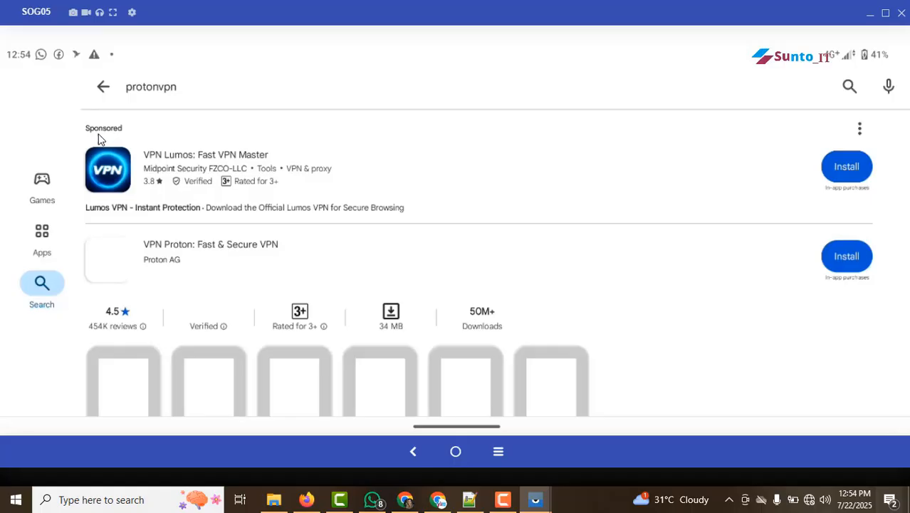
scroll("down", 3)
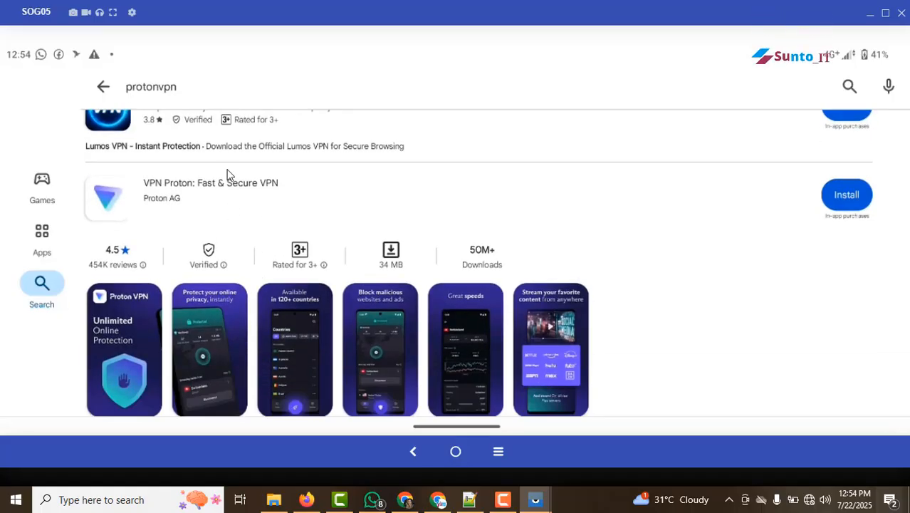
scroll("down", 3)
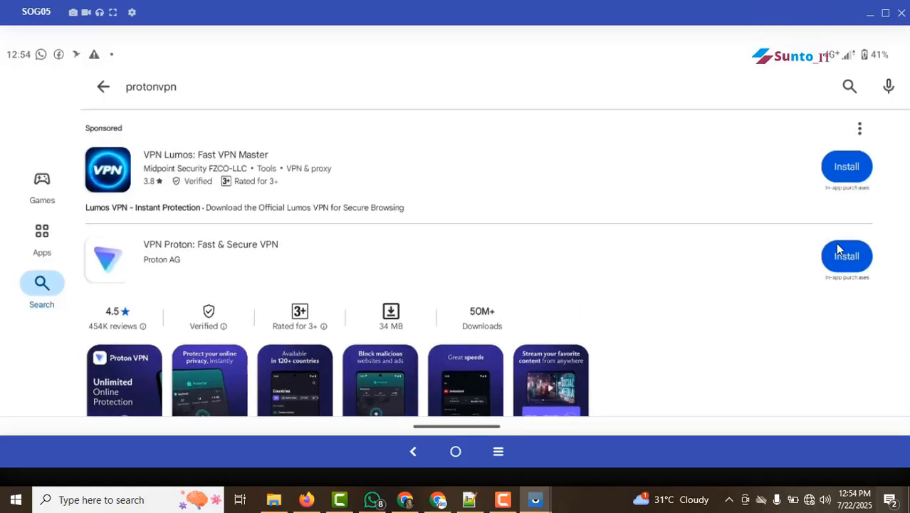